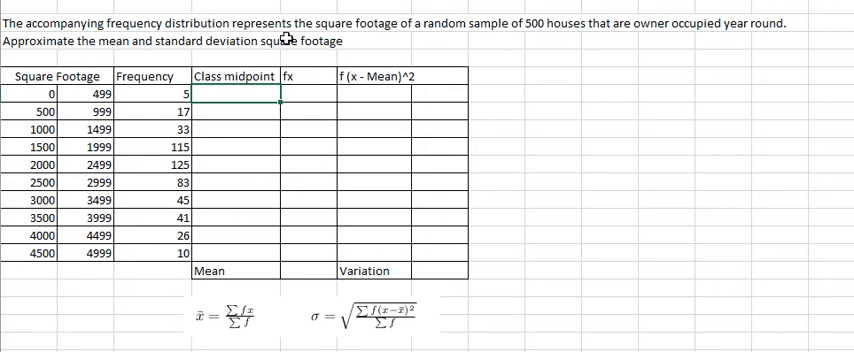
- Start the first class midpoint formula =(B7+...)/2 in the Class midpoint column
type("=(B7+")
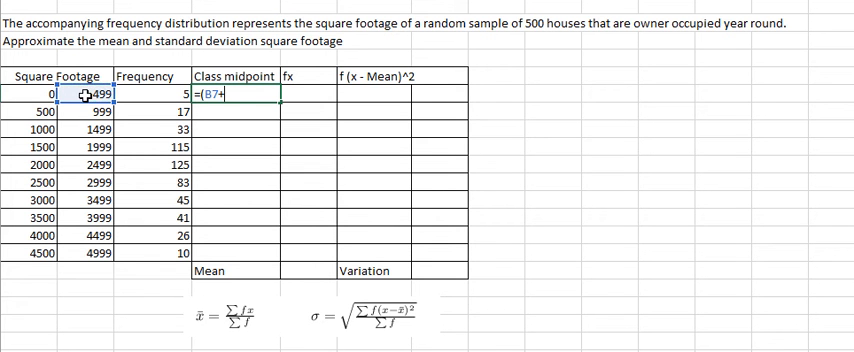
- Fill class midpoints 249.5 to 4749.5 down to row 16 and begin the fx formula =C7*D7
left_click(30, 94)
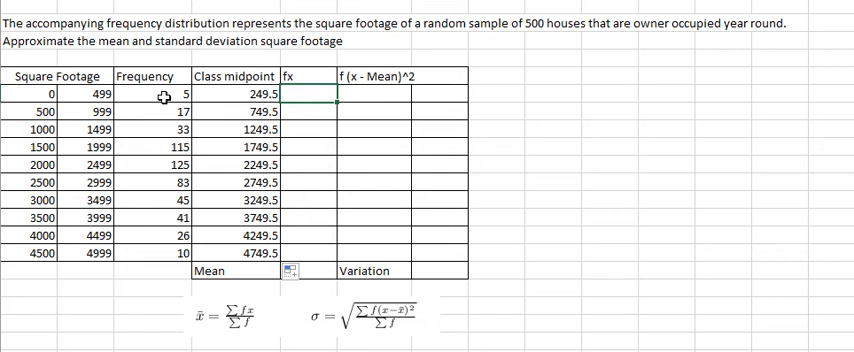
type("=C7*")
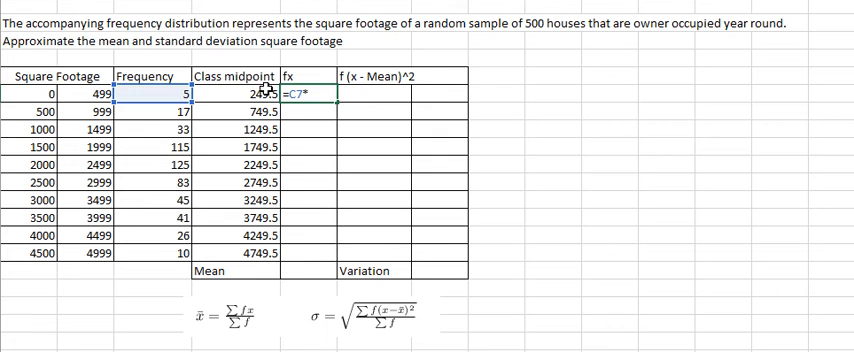
- Fill the fx products down to E16 and begin totalling them with =Sum(E7:E16)
key("Enter")
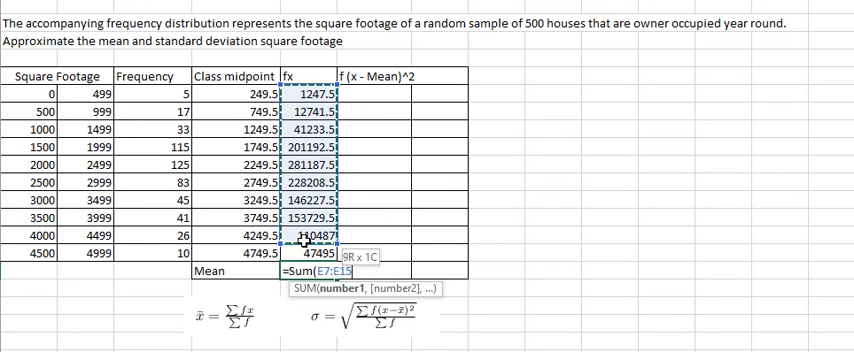
- Compute the mean 2447.5 as Sum(E7:E16)/Sum(C7:C16)
left_click_drag(310, 240, 310, 264)
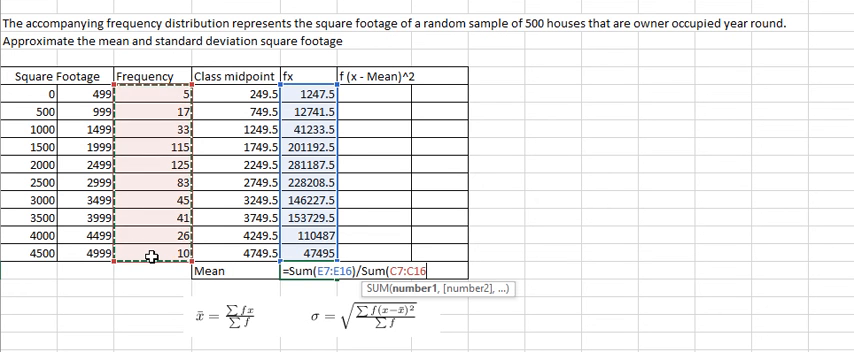
key("enter")
type("=C7*(")
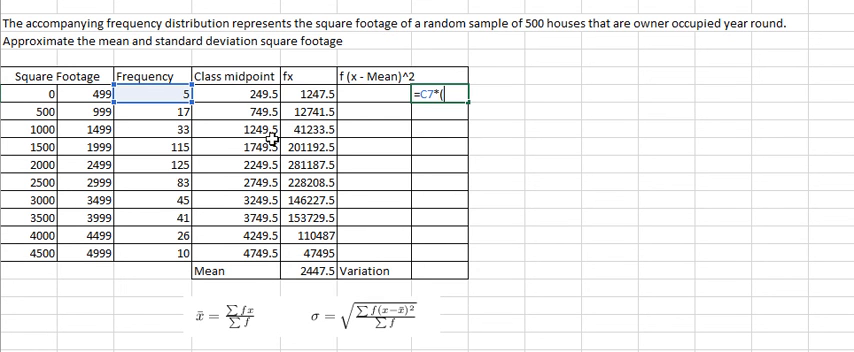
- Fill f(x − Mean)^2 as =C7*(D7−$Mean)^2 down to F16 for all ten classes
left_click(264, 94)
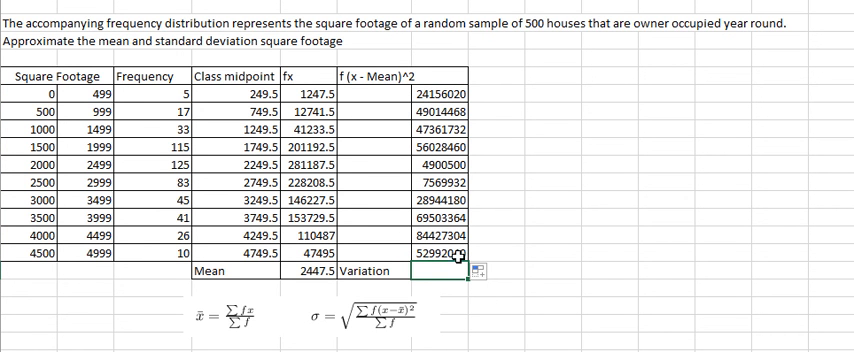
- Begin the variance formula =SUM( in the cell beside the Variation label
type("=Su")
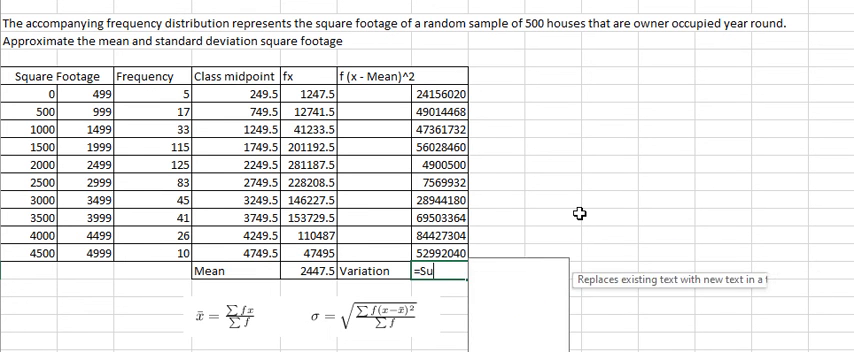